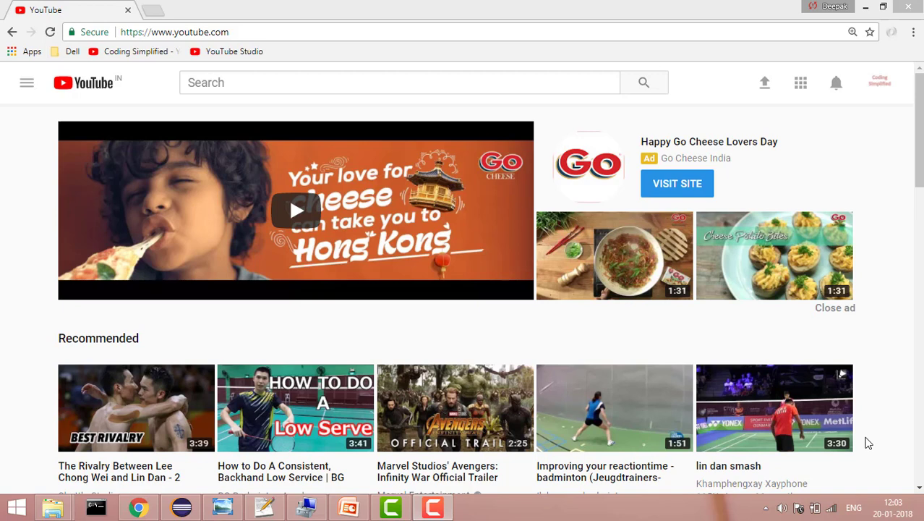
mouse_move(915, 202)
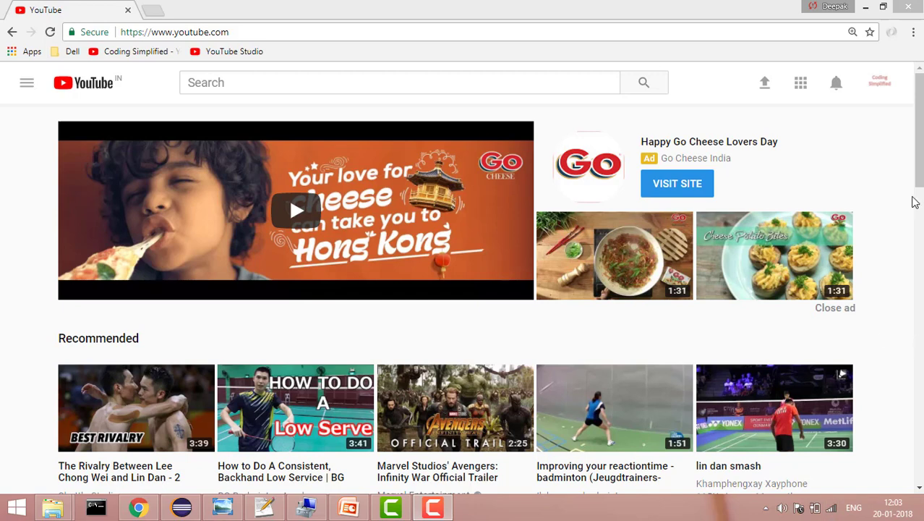
Step: Open the Coding Simplified channel's Creator Studio dashboard from the profile avatar
click(879, 82)
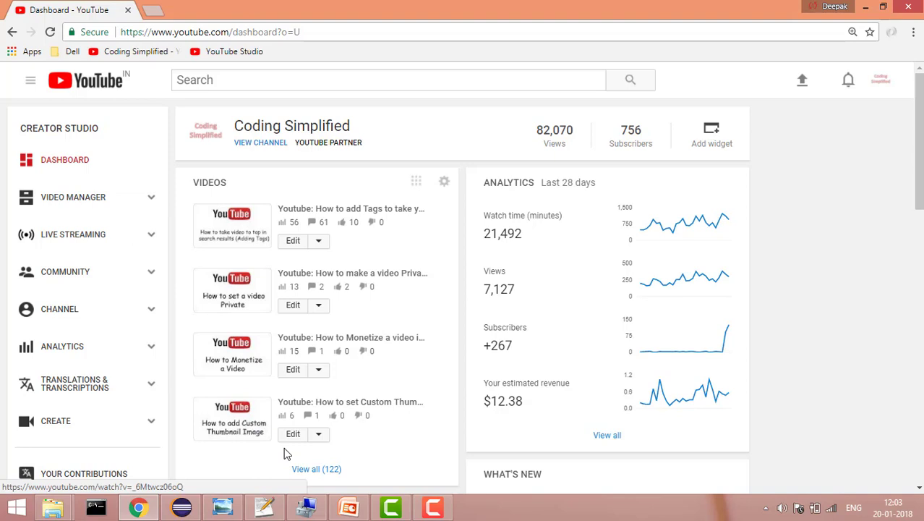
Step: Open Video Manager listing all 122 uploaded videos via 'View all (122)'
click(316, 468)
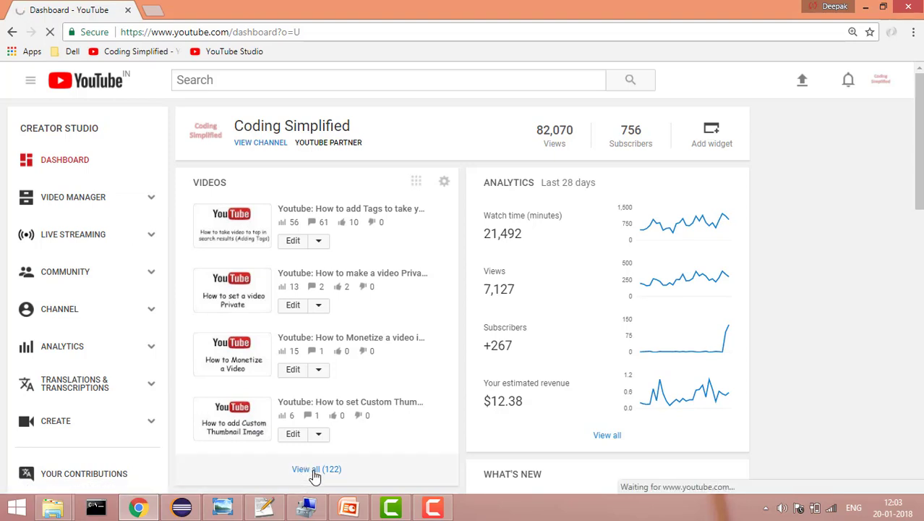
click(316, 469)
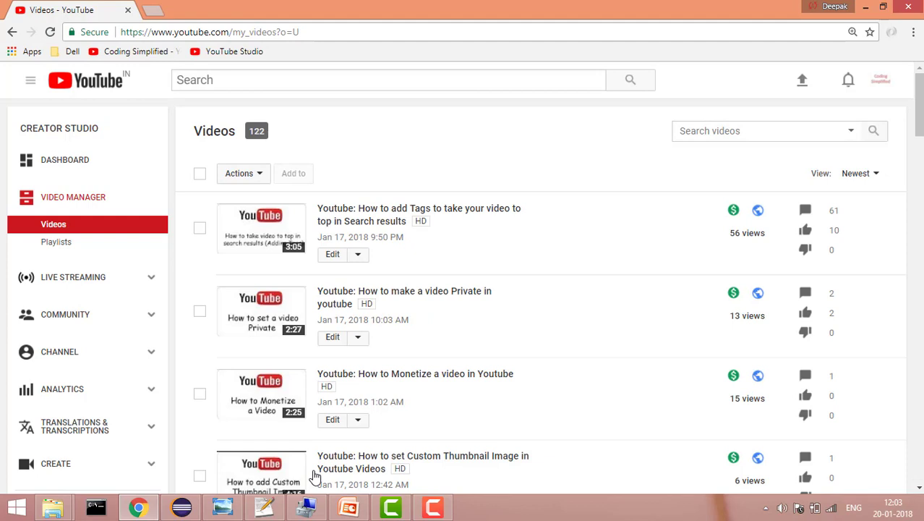
mouse_move(550, 419)
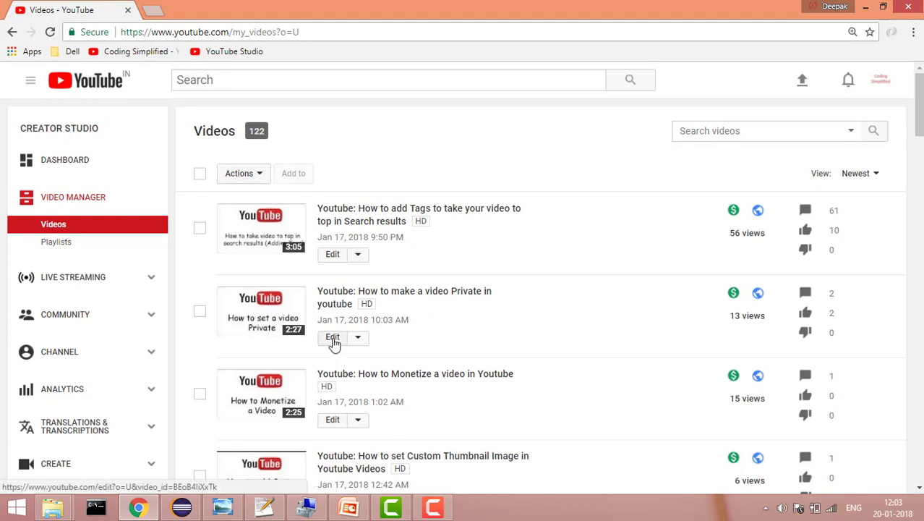
Step: Open the edit page for 'How to make a video Private in youtube' and place the cursor in the description's second paragraph
click(332, 338)
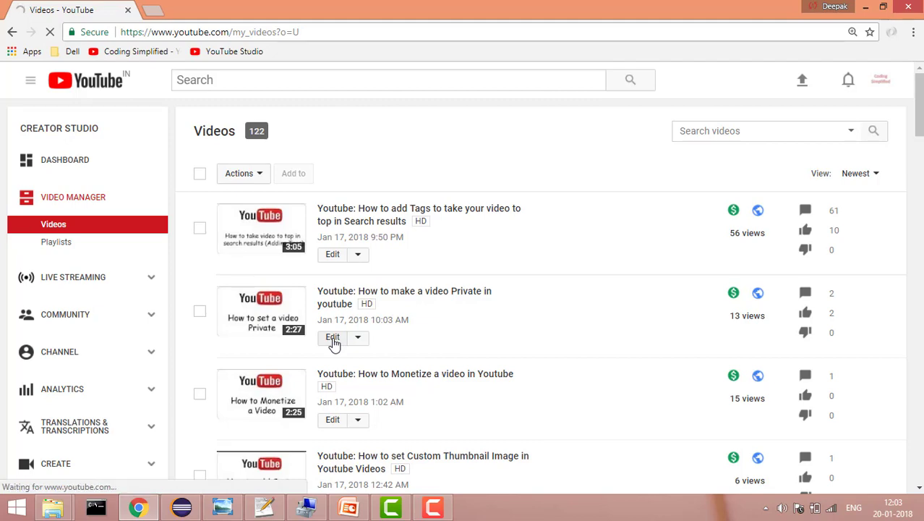
click(332, 337)
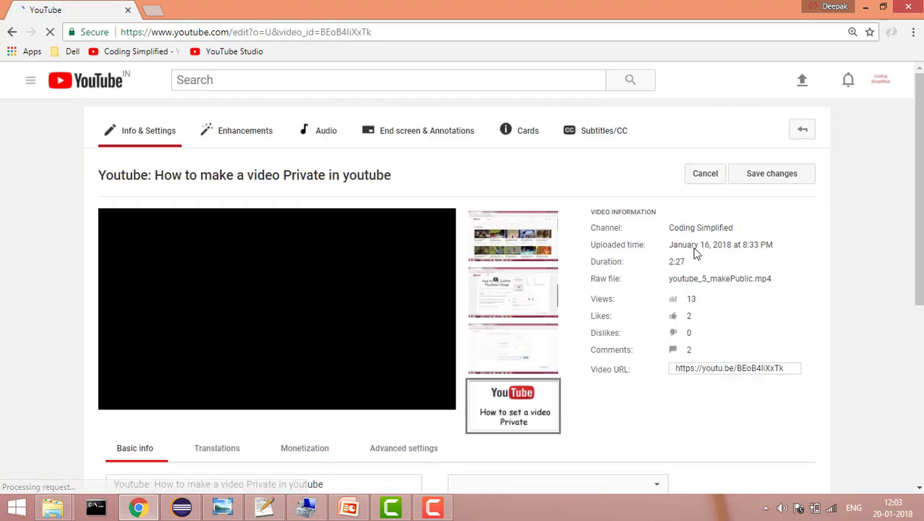
scroll(down, 3)
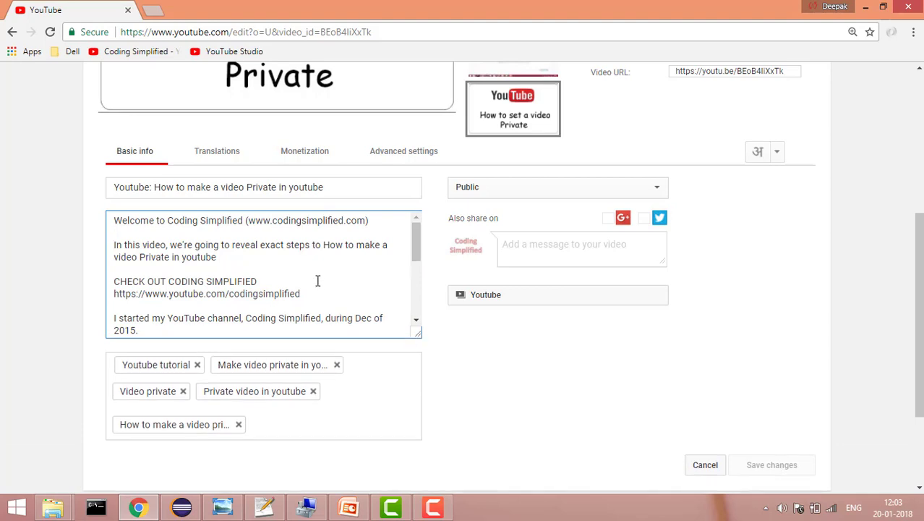
click(258, 281)
text(.)
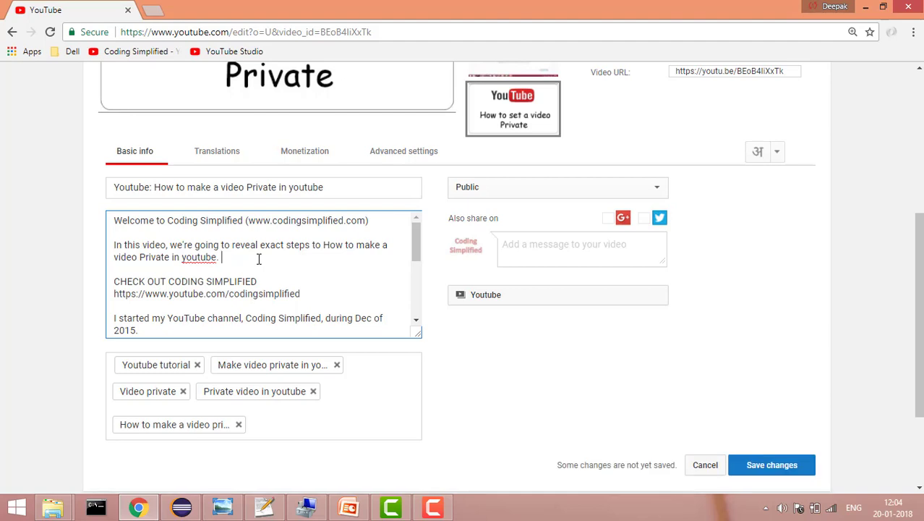
Step: Add the sentence "It'll improve your video quality." at the end of the second paragraph
text(It'll)
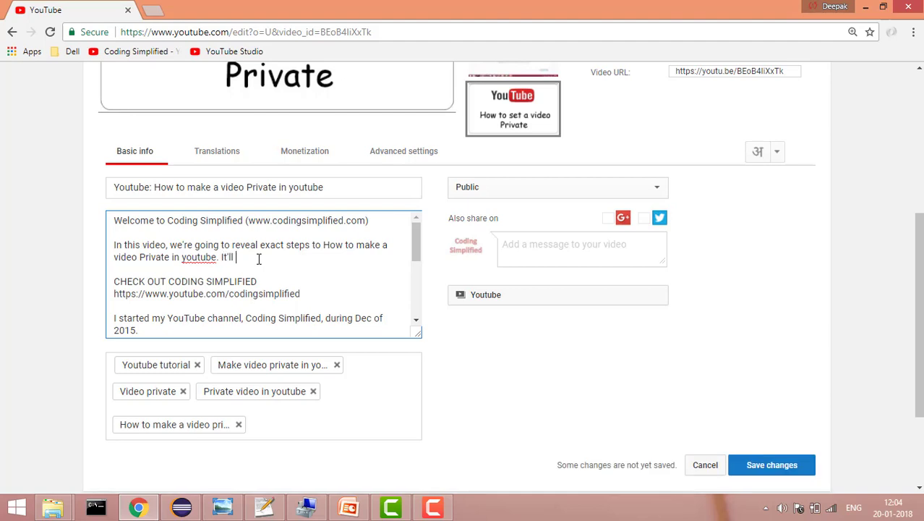
text(improve your)
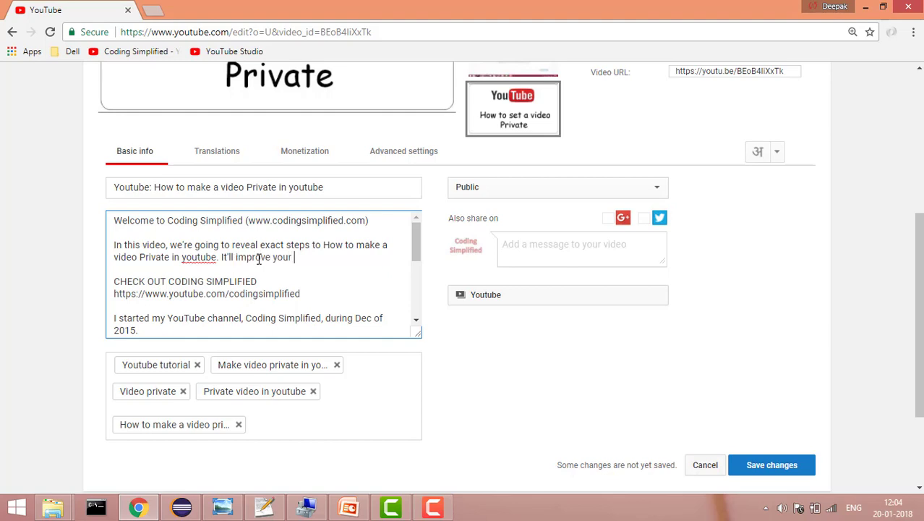
text(video qual)
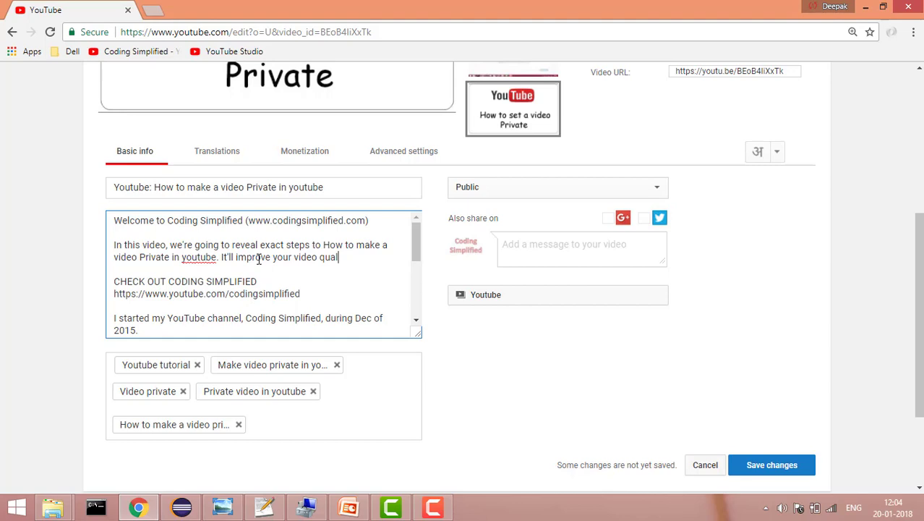
text(ity.)
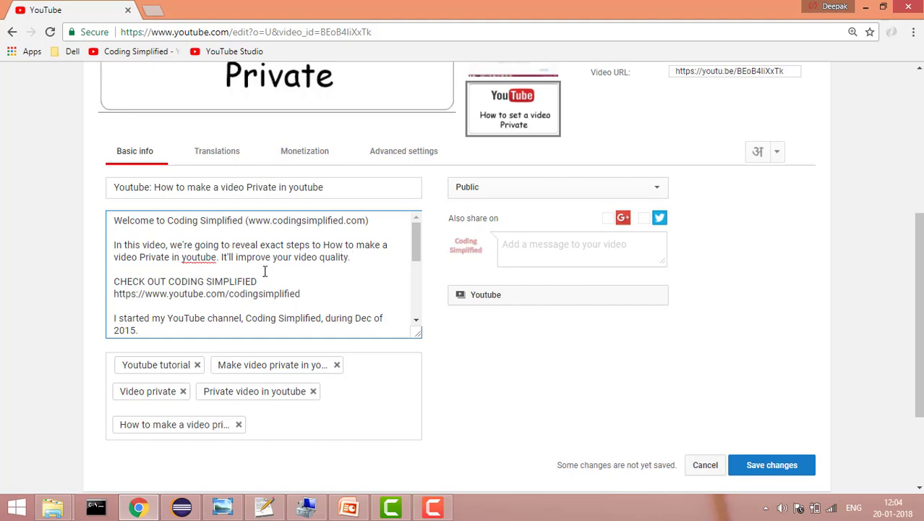
mouse_move(272, 289)
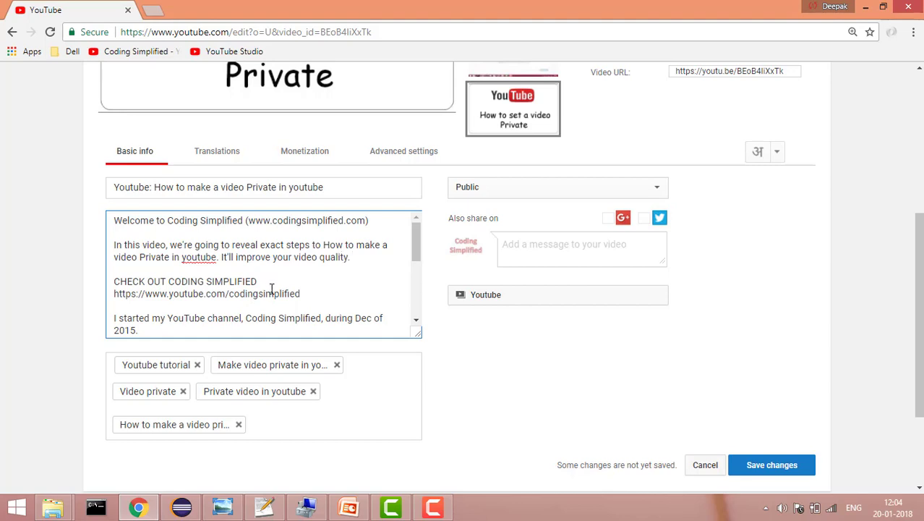
Step: Save the updated description with Save changes
click(771, 464)
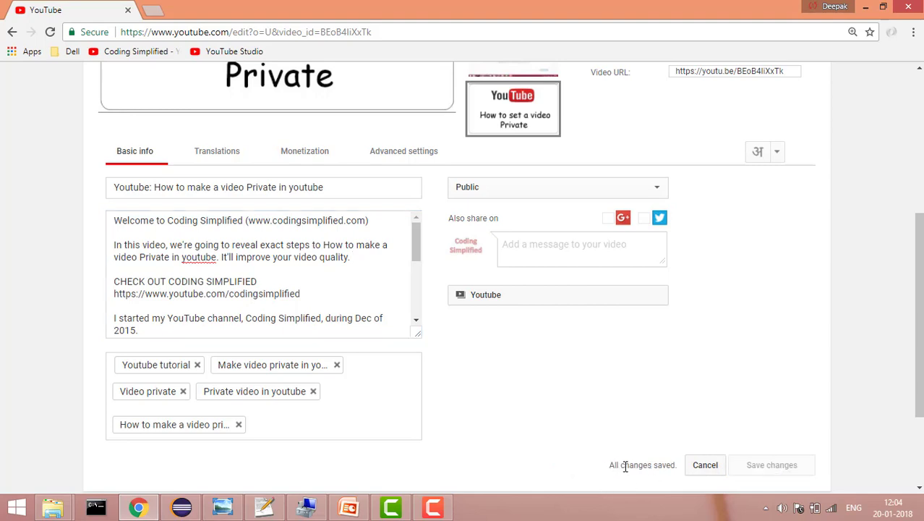
mouse_move(851, 416)
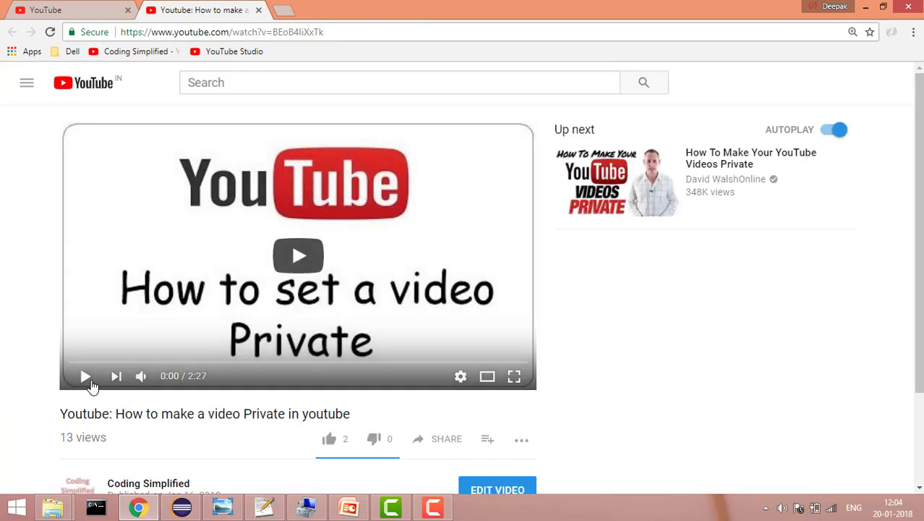
Step: Play the video and expand its description with SHOW MORE to reveal the added sentence
click(85, 376)
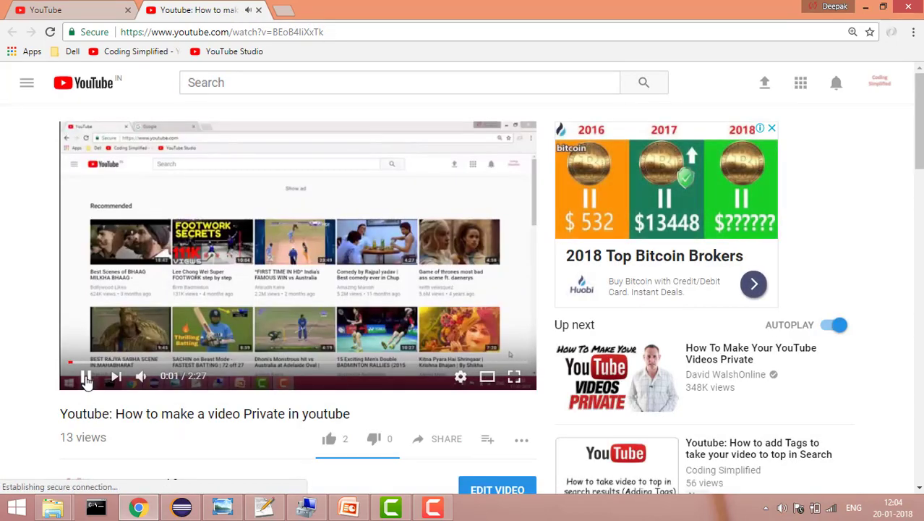
scroll(down, 3)
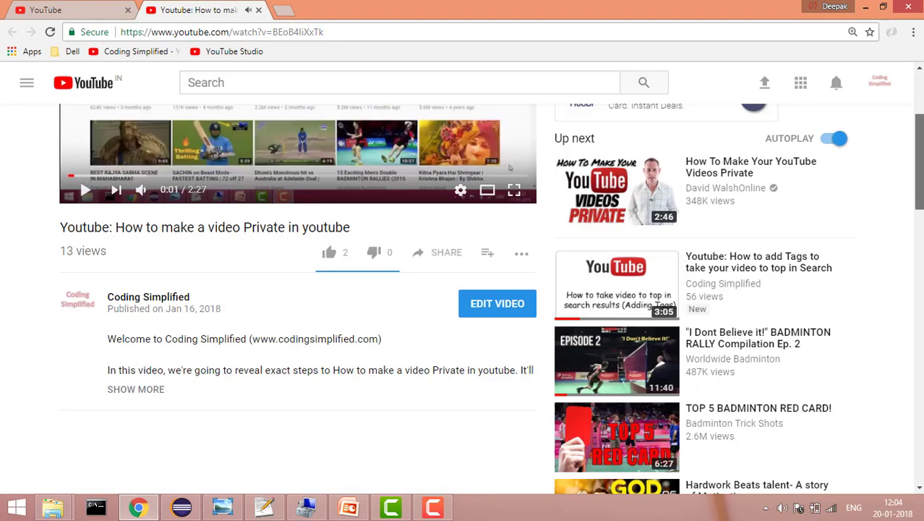
scroll(down, 3)
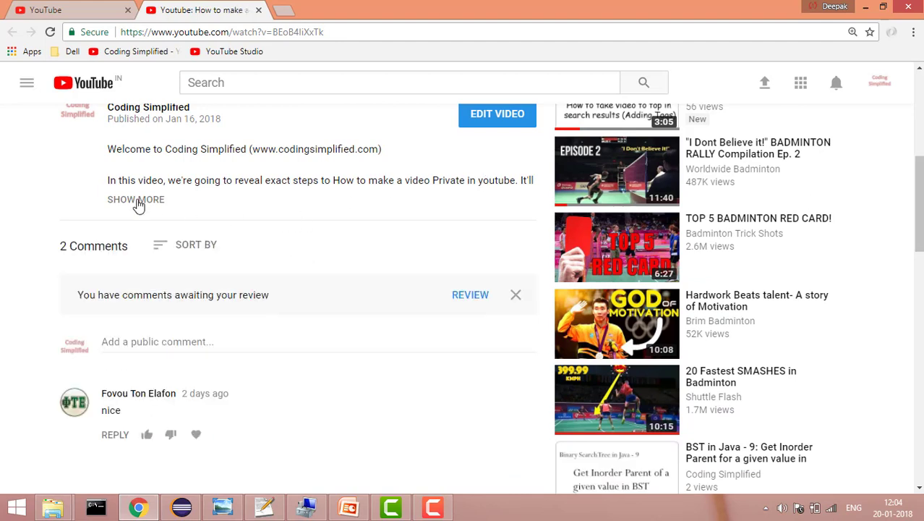
click(135, 198)
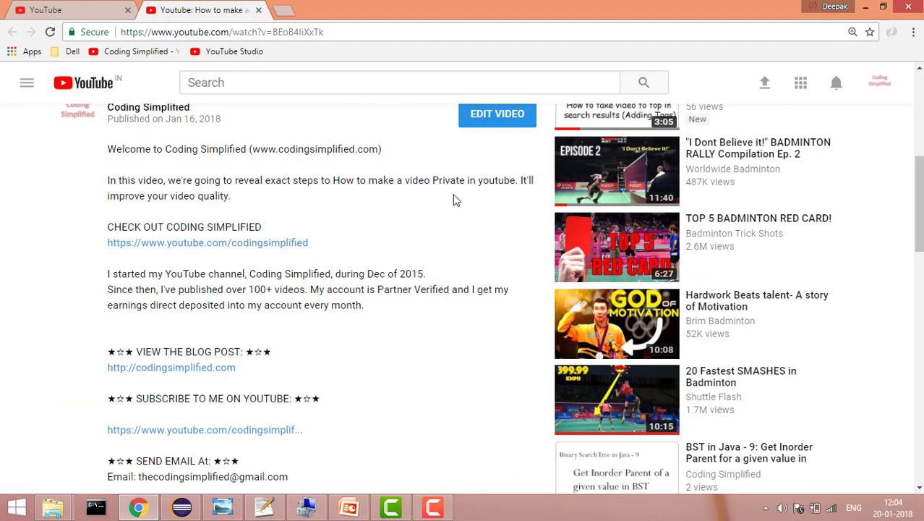
mouse_move(233, 206)
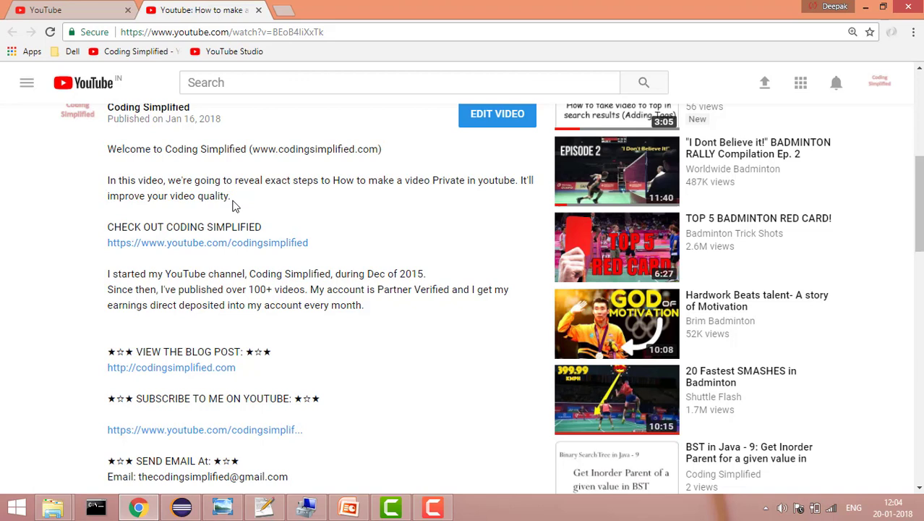